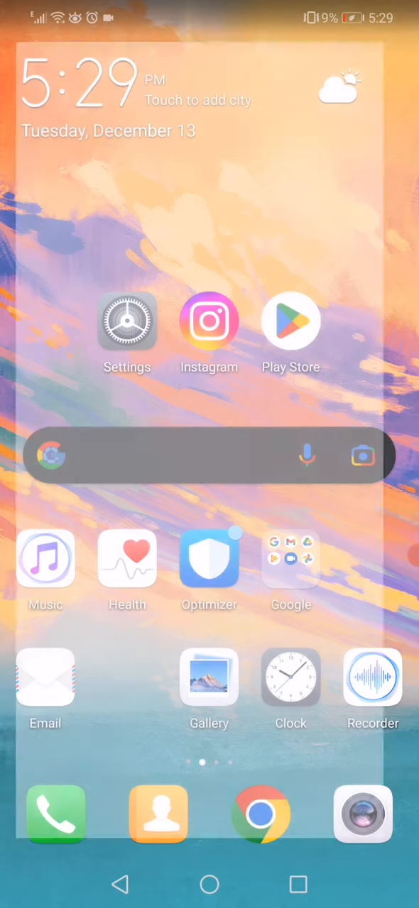
Step: Open Settings and show the All apps list with installed app sizes
click(127, 320)
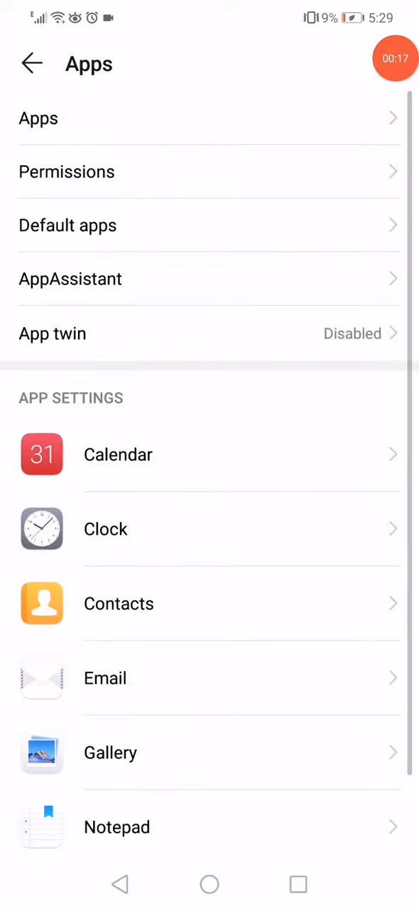
click(38, 118)
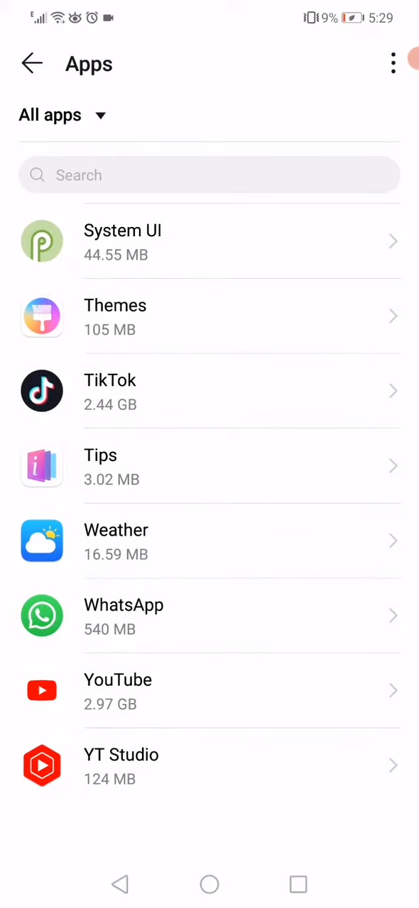
Step: Scroll the installed apps list toward Instagram to reach its notification settings
scroll(up, 3)
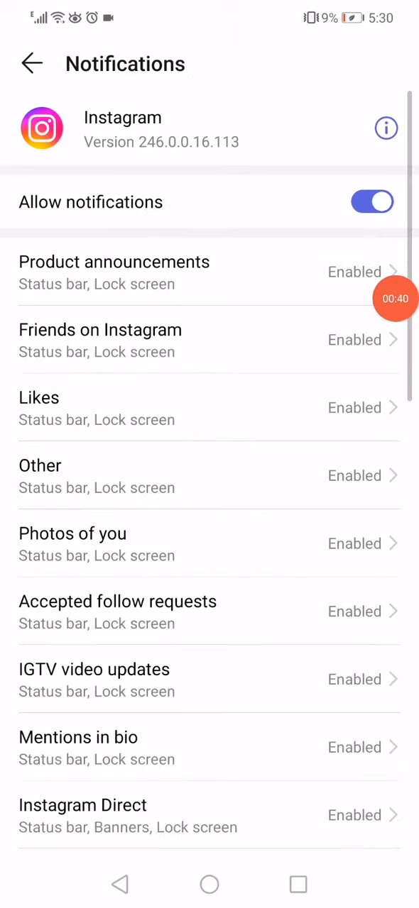
Step: Review Instagram's notification categories and permissions, then open its data usage details
scroll(down, 3)
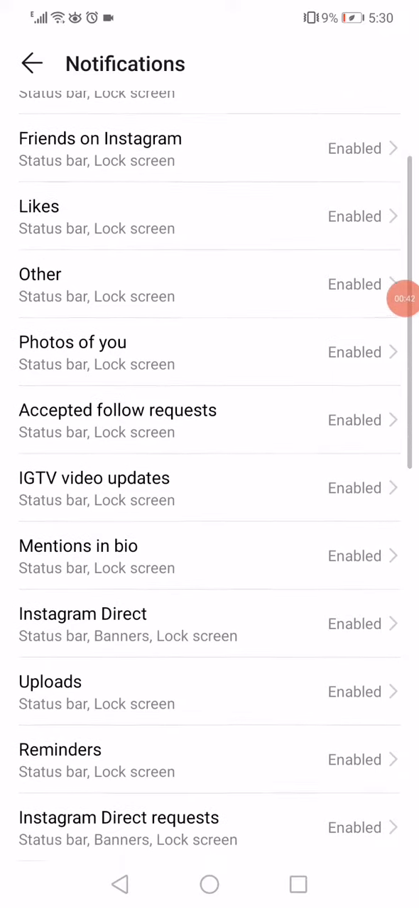
scroll(down, 3)
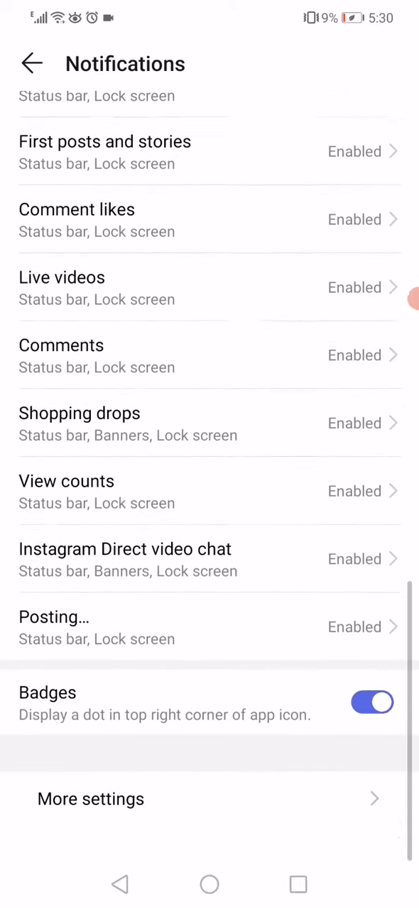
click(31, 63)
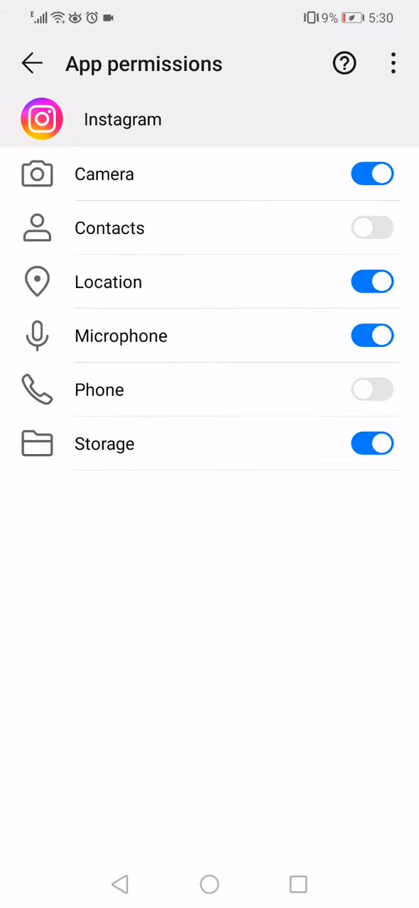
click(31, 63)
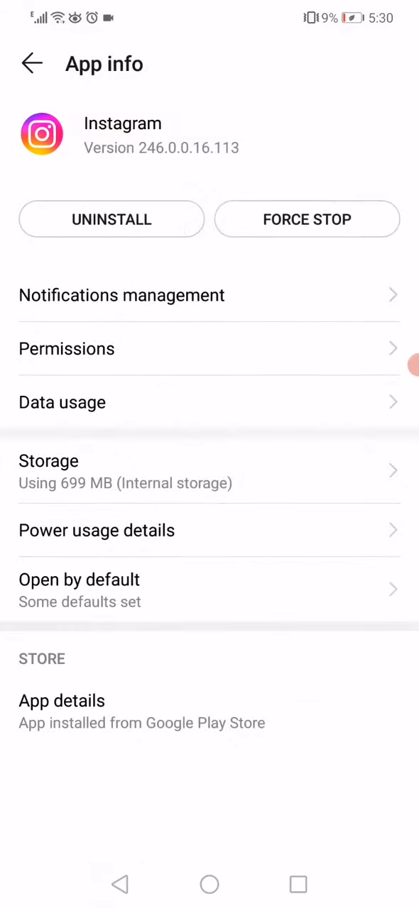
click(62, 403)
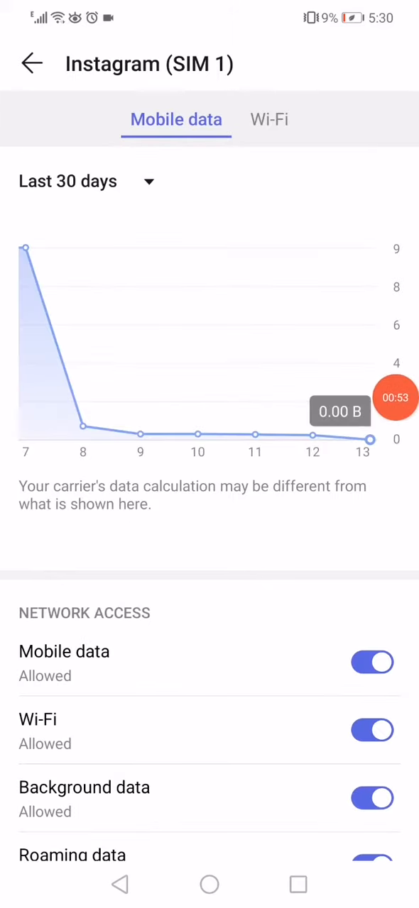
Step: Confirm roaming data is allowed for Instagram, then return to the home screen
scroll(down, 3)
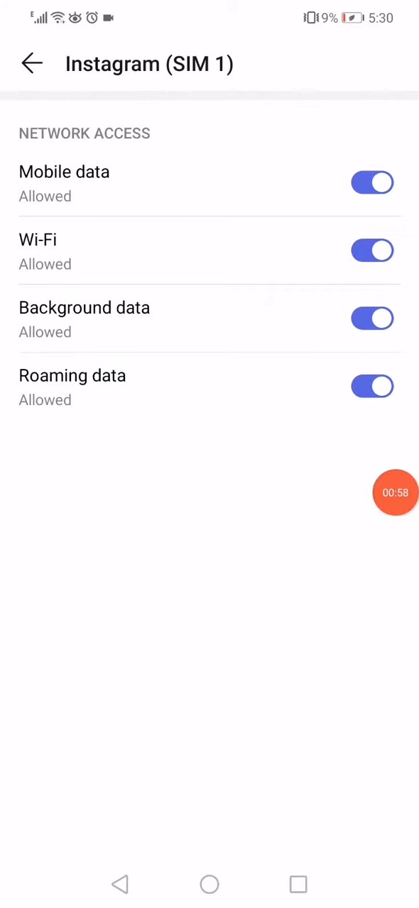
click(32, 63)
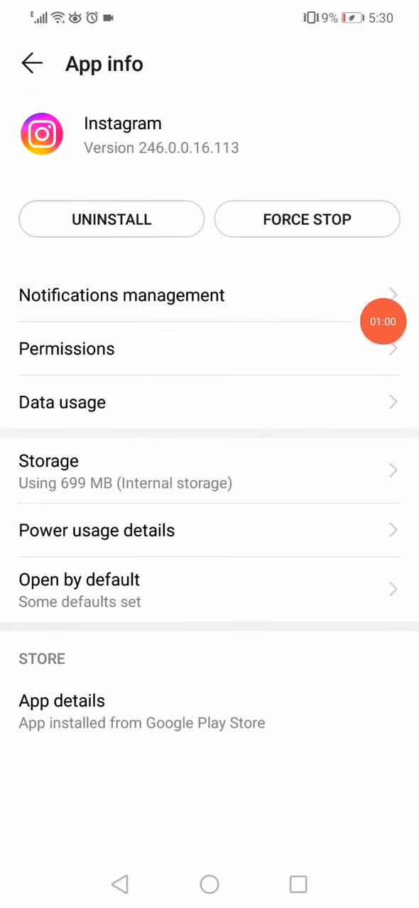
click(208, 884)
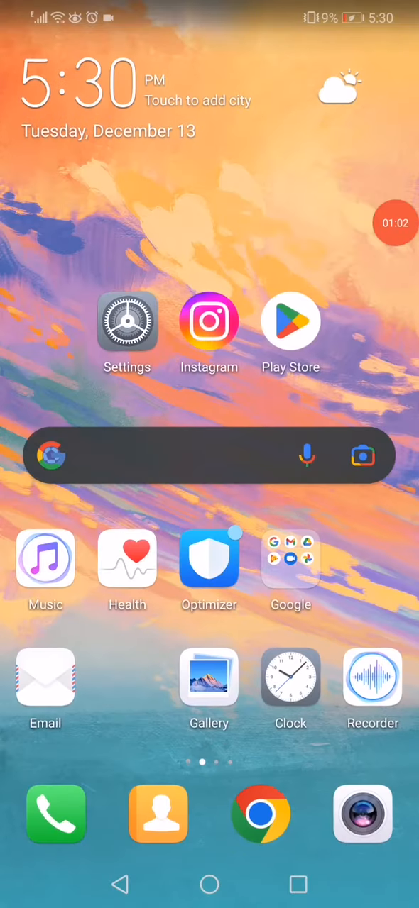